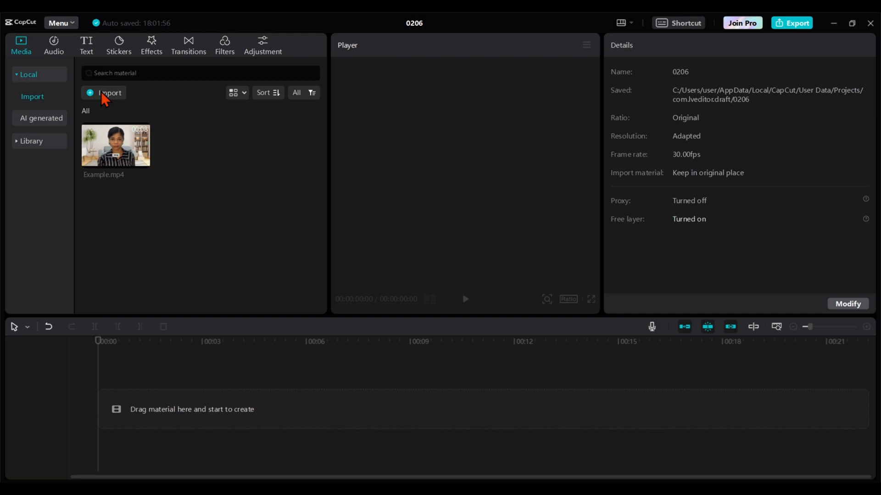
Place the Example.mp4 clip from the Media panel onto the timeline
{"action": "left_click", "coordinate": [108, 93]}
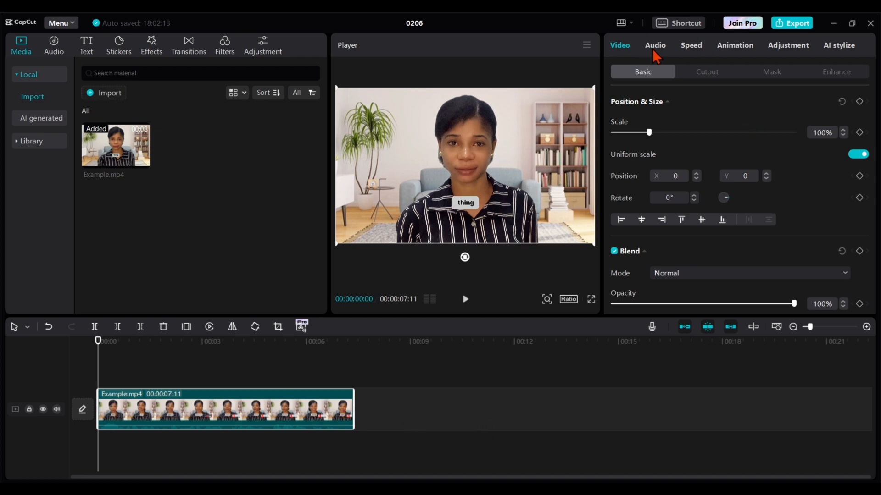
Mute the clip's volume in the Audio tab, preview it, then restore volume to 0 dB
{"action": "left_click", "coordinate": [655, 45]}
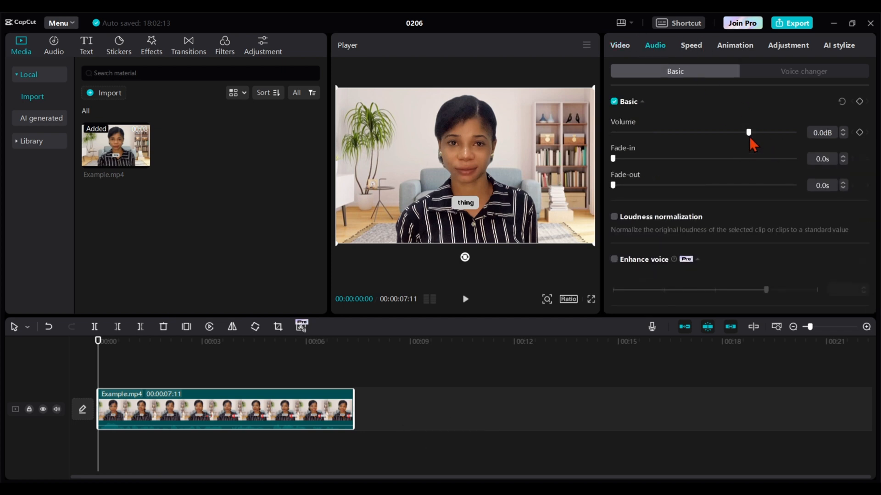
{"action": "left_click_drag", "start_coordinate": [748, 132], "coordinate": [611, 132]}
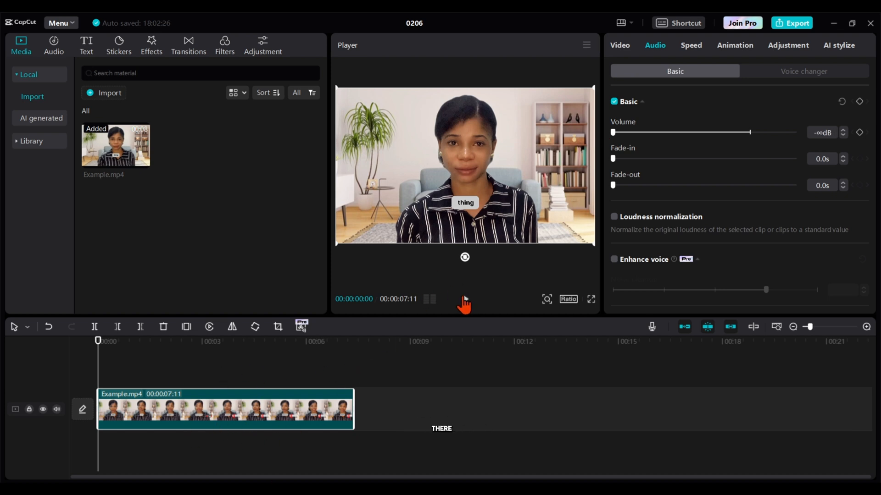
{"action": "left_click", "coordinate": [465, 299]}
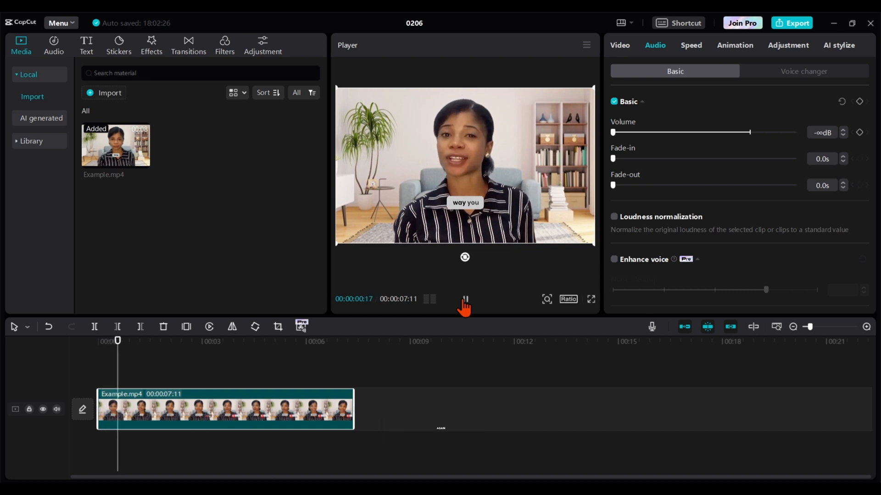
{"action": "left_click", "coordinate": [465, 300]}
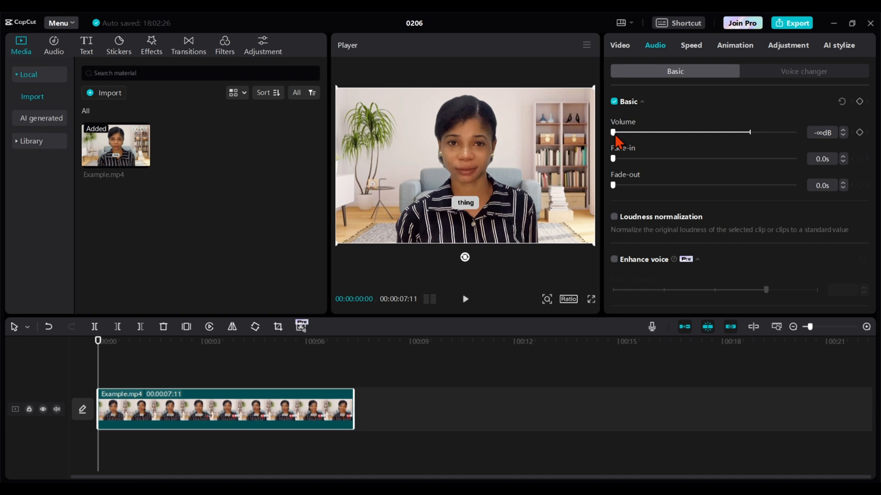
{"action": "left_click_drag", "start_coordinate": [613, 132], "coordinate": [748, 132]}
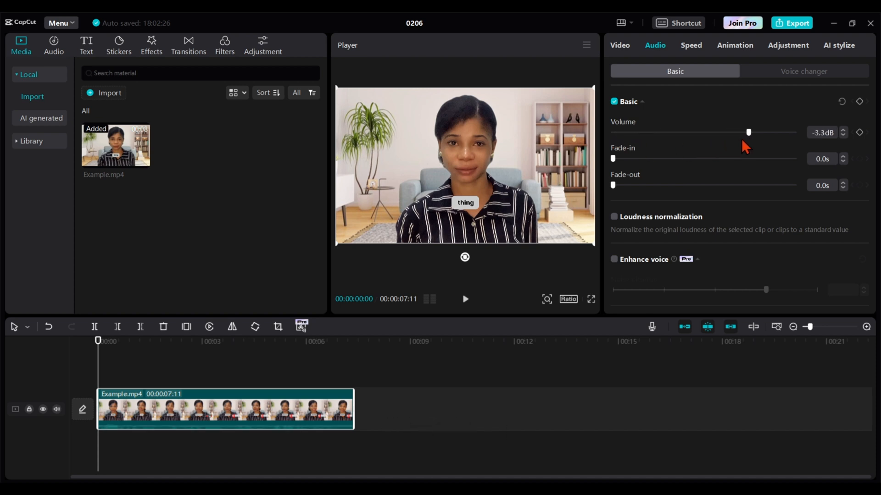
{"action": "left_click_drag", "start_coordinate": [748, 132], "coordinate": [749, 132]}
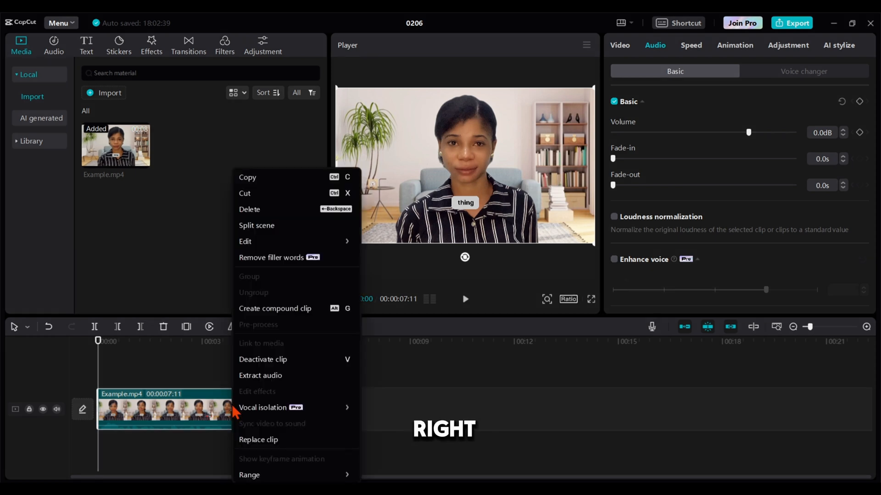
{"action": "mouse_move", "coordinate": [278, 416]}
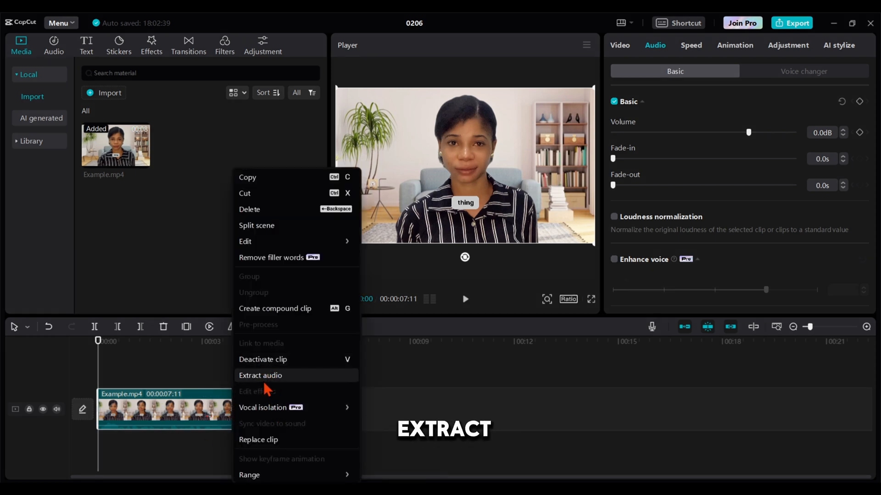
Extract Example.mp4's audio to its own track and select it for deletion
{"action": "left_click", "coordinate": [260, 375]}
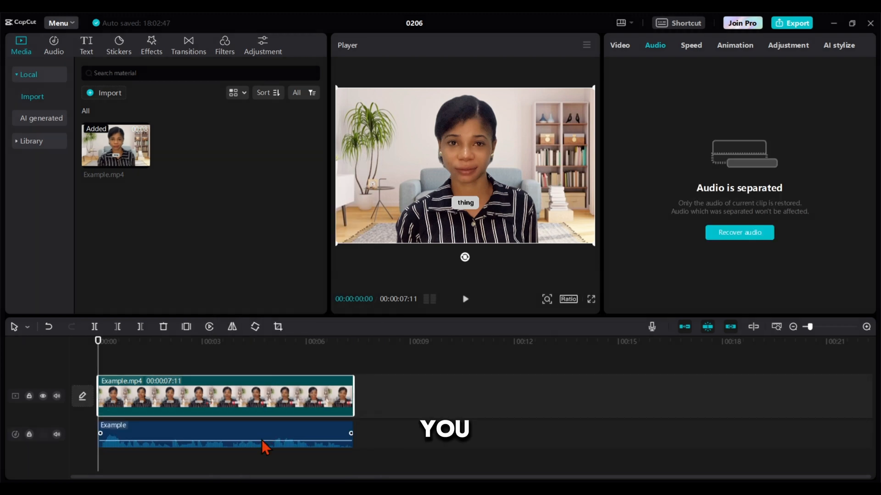
{"action": "left_click", "coordinate": [243, 446]}
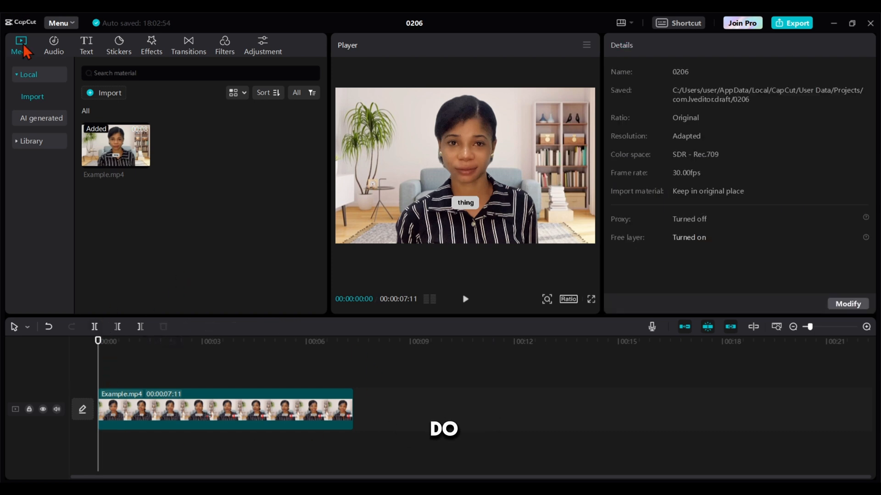
Import Example.MP3 via Extracted audios and add it to the timeline beneath the video
{"action": "left_click", "coordinate": [54, 44]}
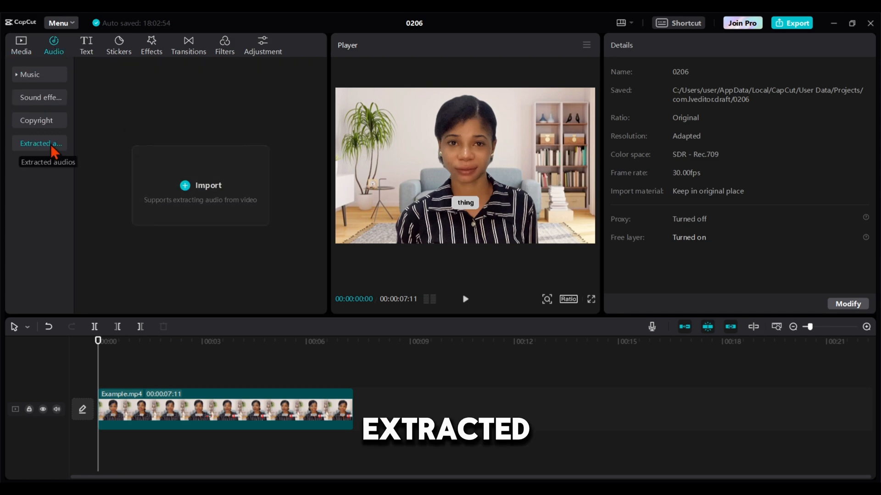
{"action": "left_click", "coordinate": [201, 185]}
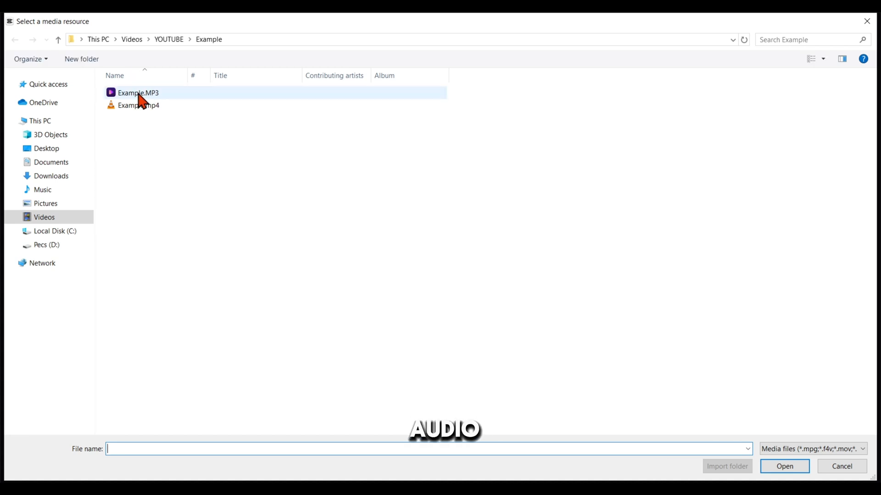
{"action": "left_click", "coordinate": [137, 92]}
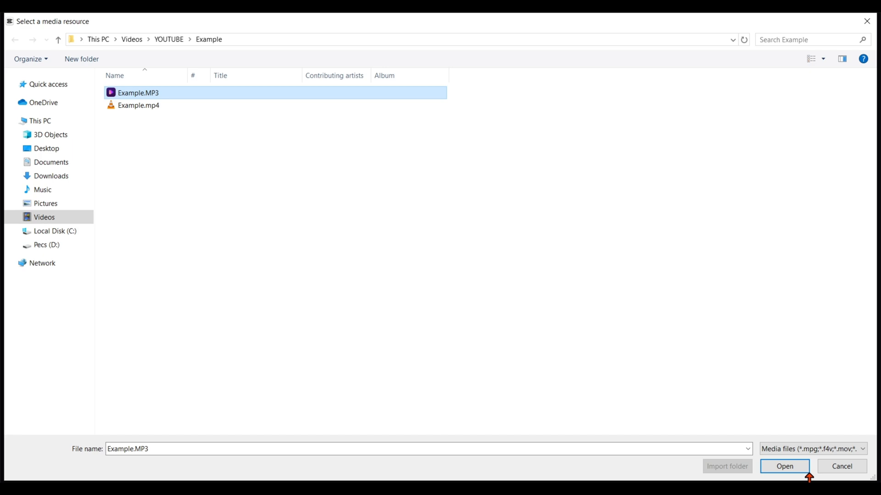
{"action": "left_click", "coordinate": [785, 466]}
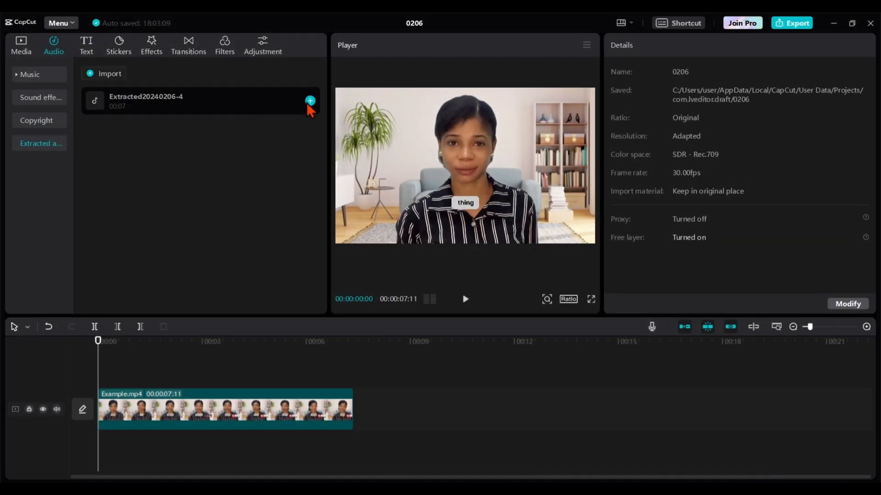
{"action": "left_click", "coordinate": [309, 100]}
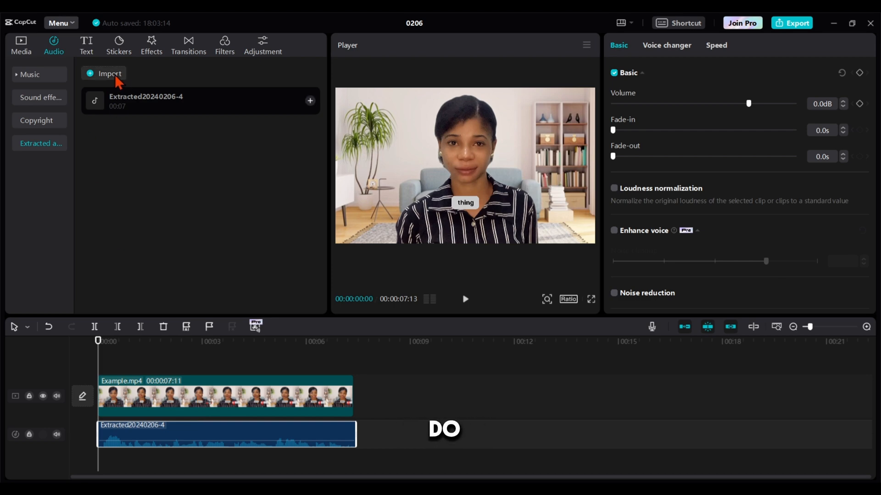
Import All_Final.mp4's sound as Extracted20240206-5, then select the timeline audio track
{"action": "left_click", "coordinate": [104, 74]}
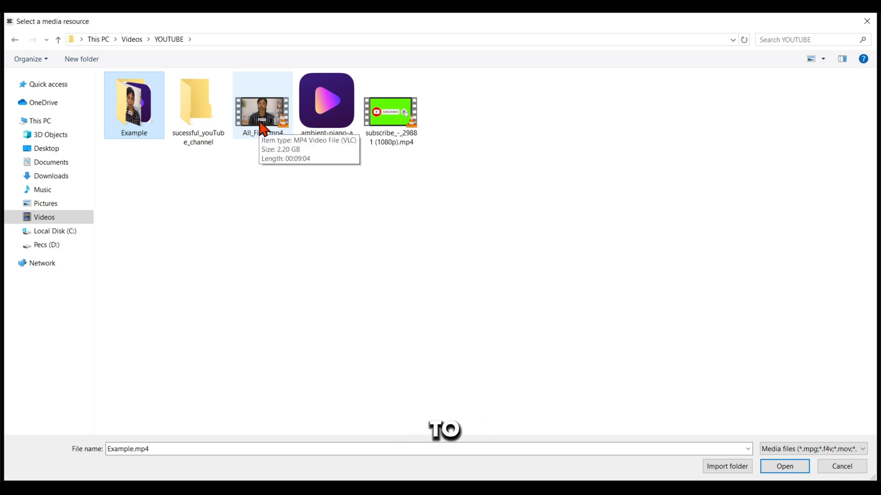
{"action": "left_click", "coordinate": [263, 107]}
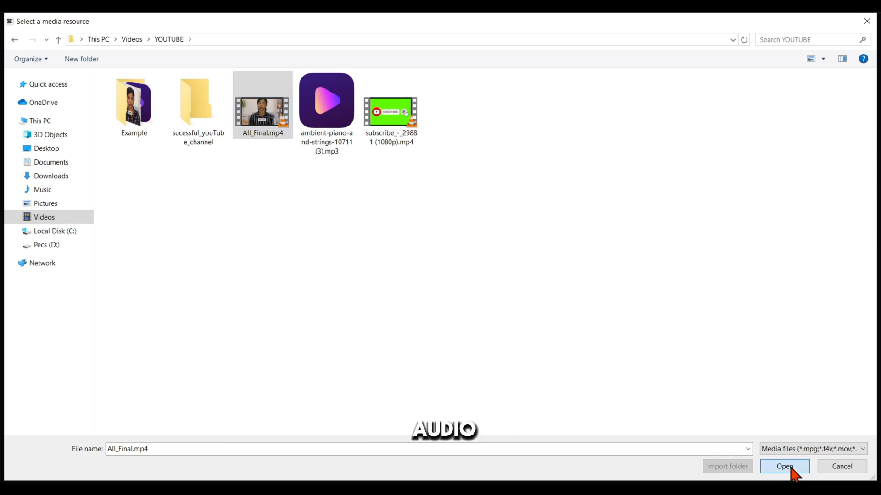
{"action": "left_click", "coordinate": [785, 467]}
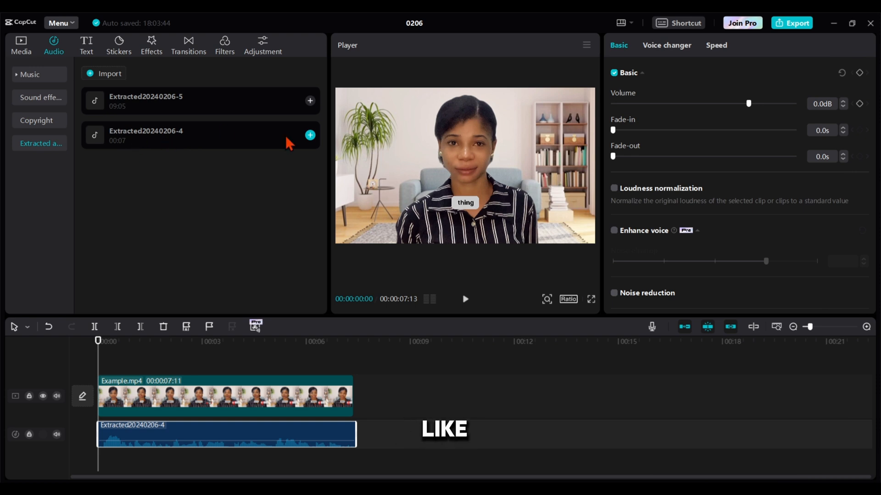
{"action": "left_click", "coordinate": [310, 135]}
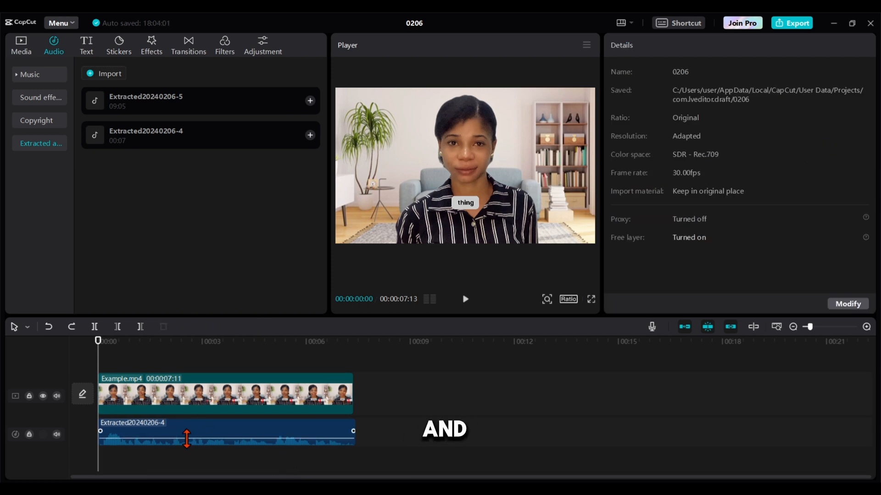
{"action": "left_click", "coordinate": [215, 441]}
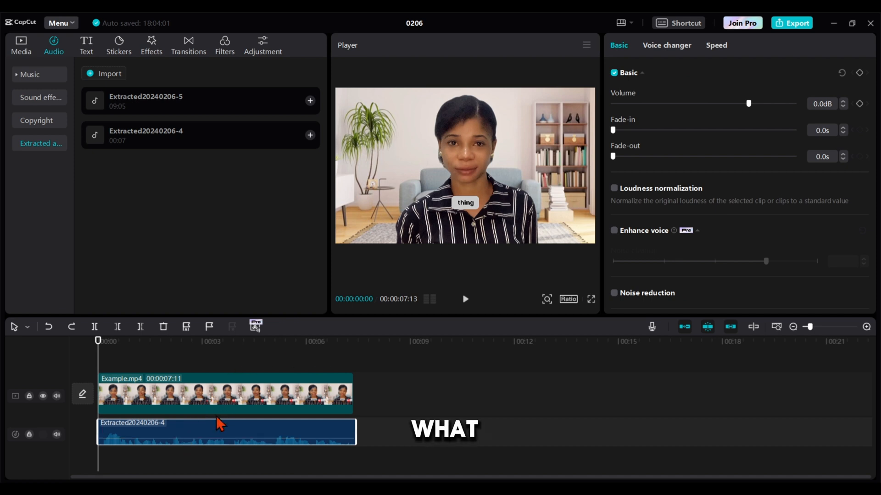
Select the video and audio clips, create Compound clip2, and play it back
{"action": "left_click", "coordinate": [218, 439]}
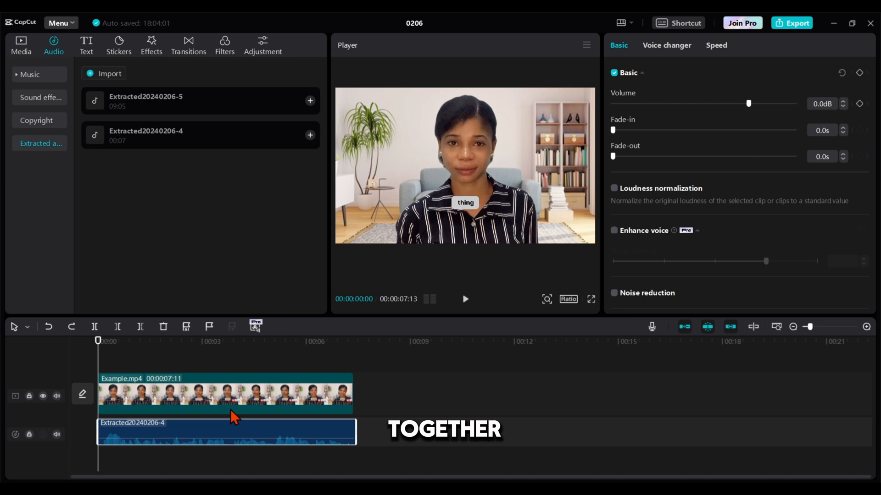
{"action": "left_click", "coordinate": [233, 443]}
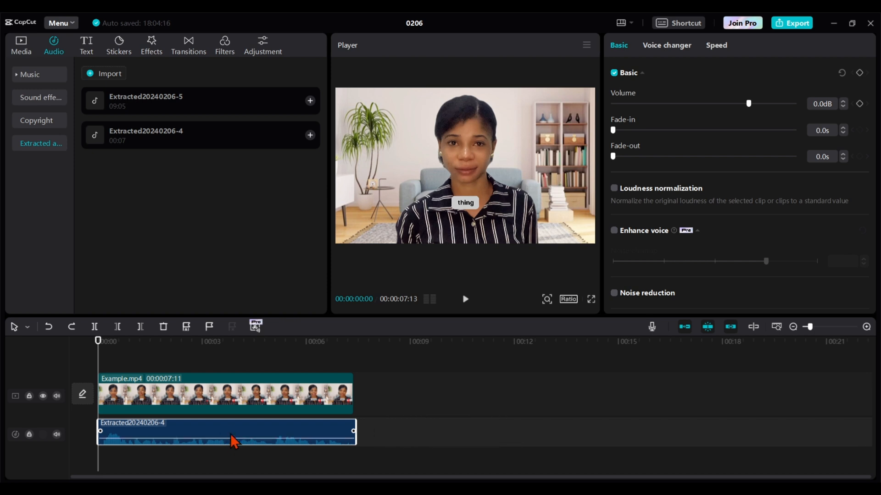
{"action": "left_click", "coordinate": [235, 402]}
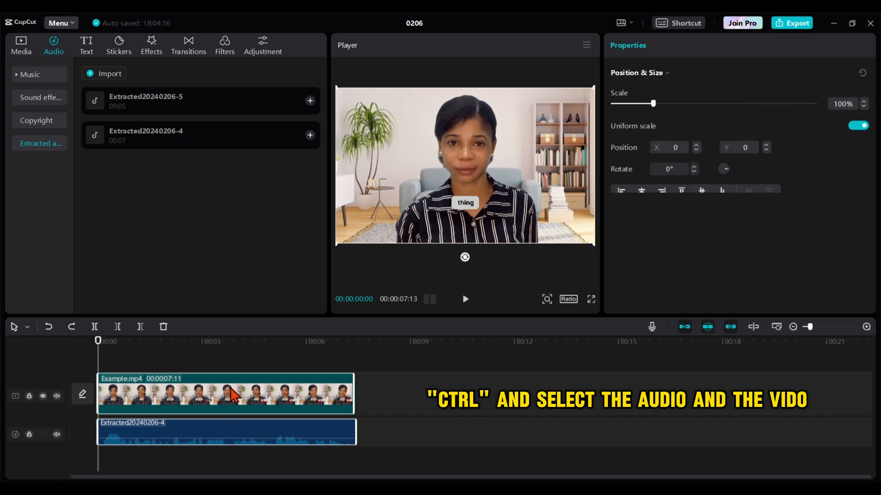
{"action": "right_click", "coordinate": [234, 398]}
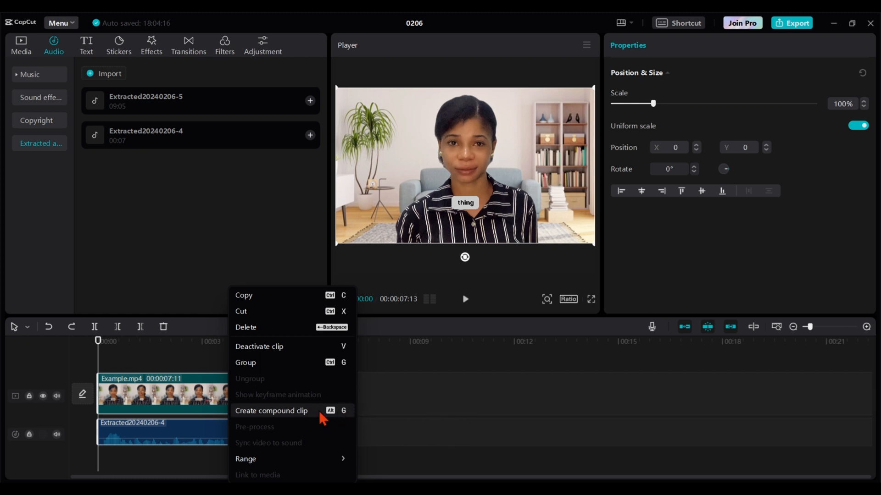
{"action": "left_click", "coordinate": [272, 411]}
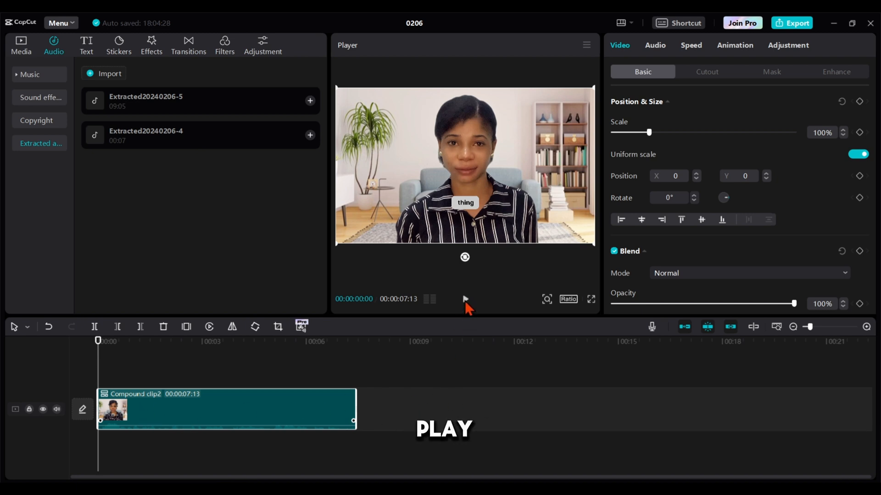
{"action": "left_click", "coordinate": [465, 299]}
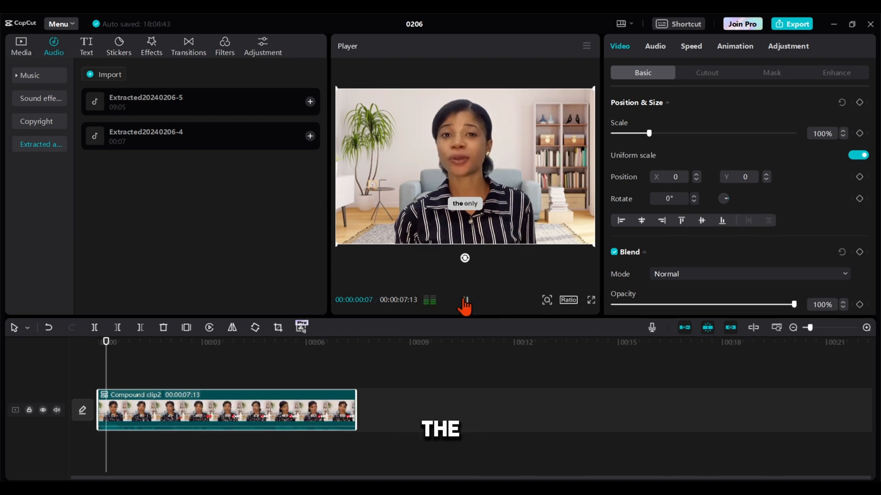